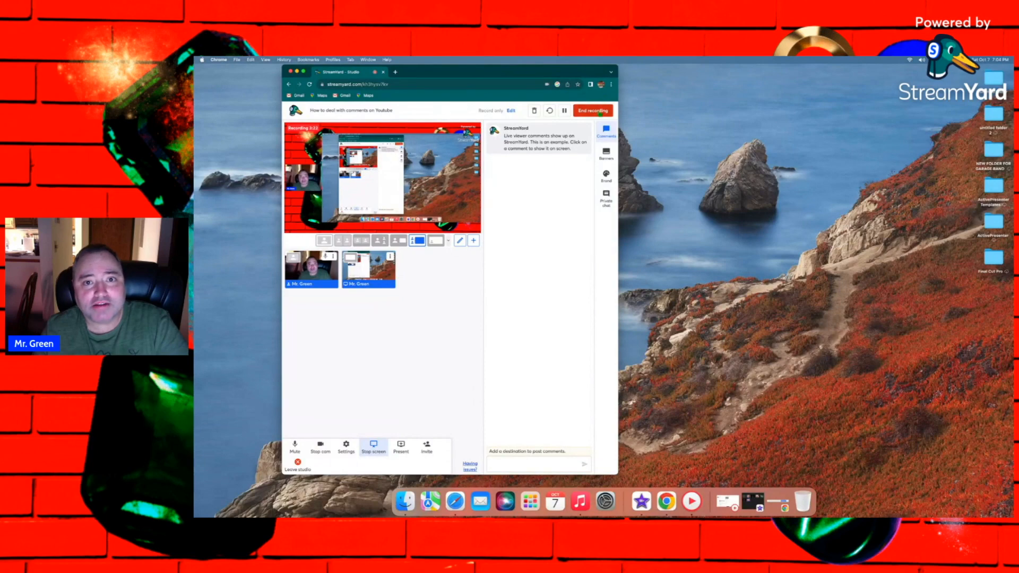
- Request to stop the ongoing recording via the red End recording button, bringing up the confirmation prompt
left_click(593, 110)
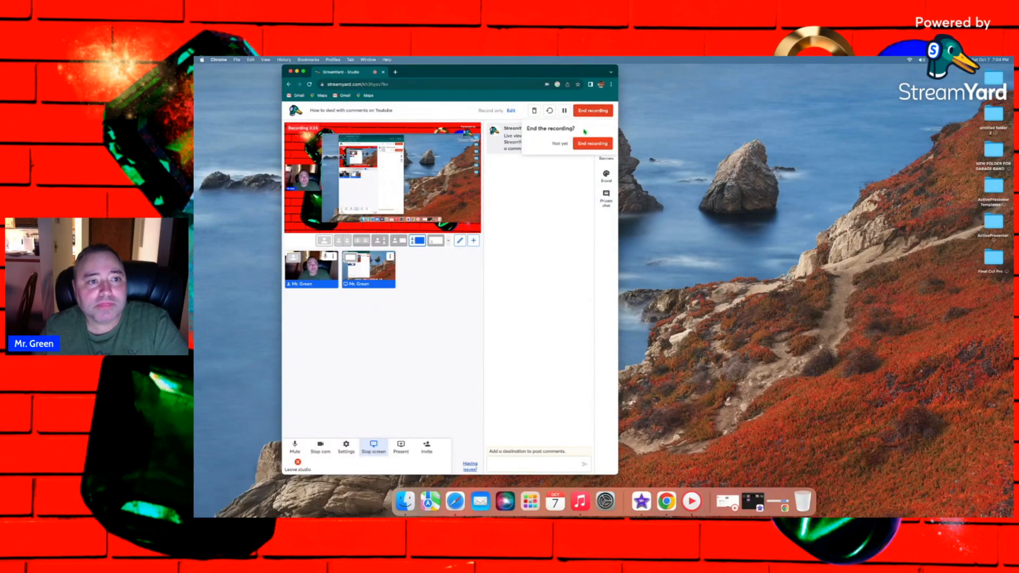